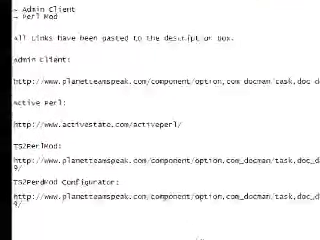
# Step: Enter activestate.com/activeperl in Firefox's address bar and open the ActivePerl suggestion
pyautogui.scroll(-3)
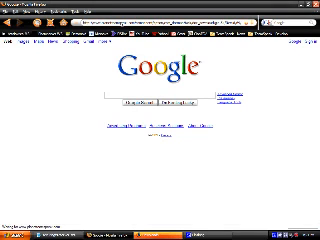
pyautogui.click(10, 232)
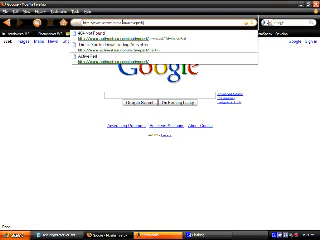
pyautogui.click(160, 33)
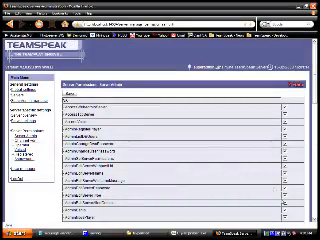
# Step: Scroll down the admin group's server permissions list to check further granted permissions
pyautogui.scroll(-3)
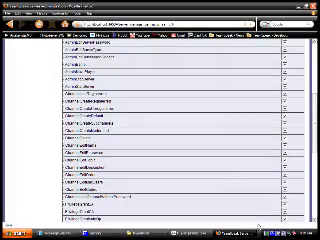
pyautogui.scroll(-3)
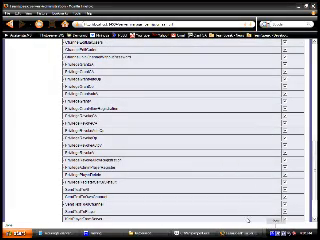